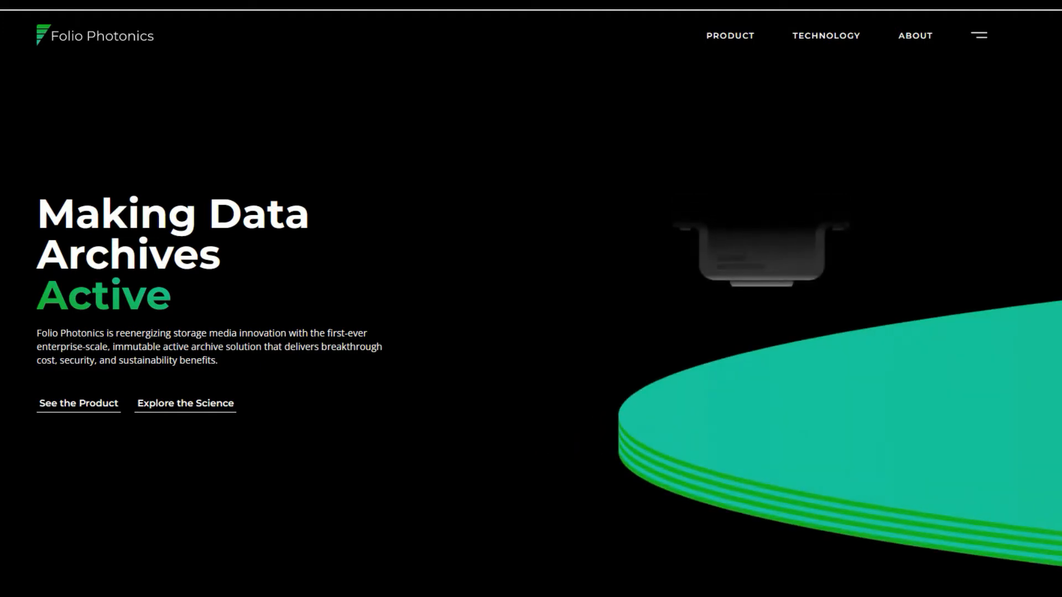
mouse_move(185, 403)
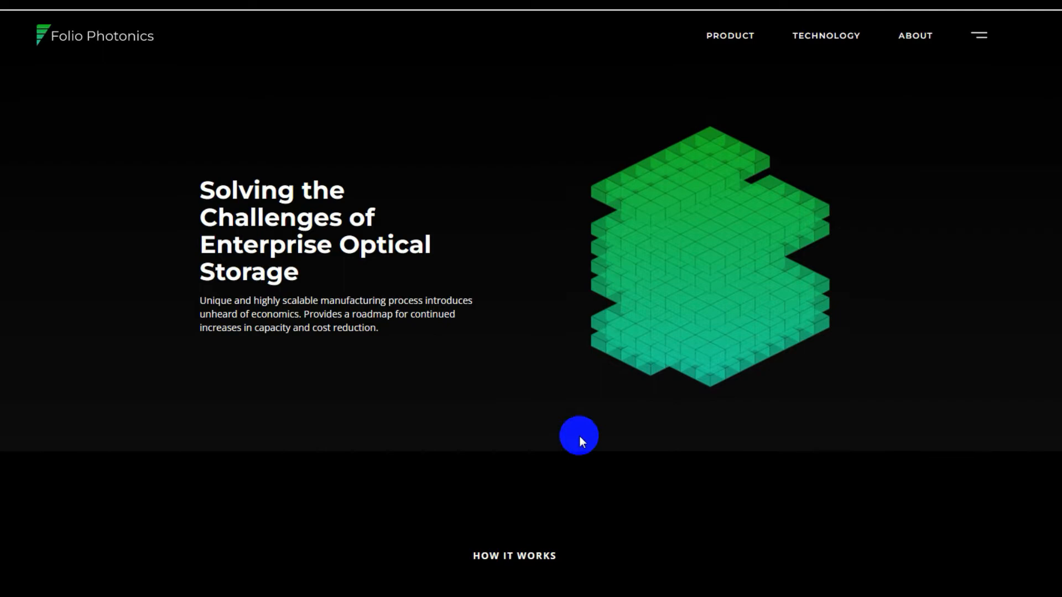
scroll("down", 3)
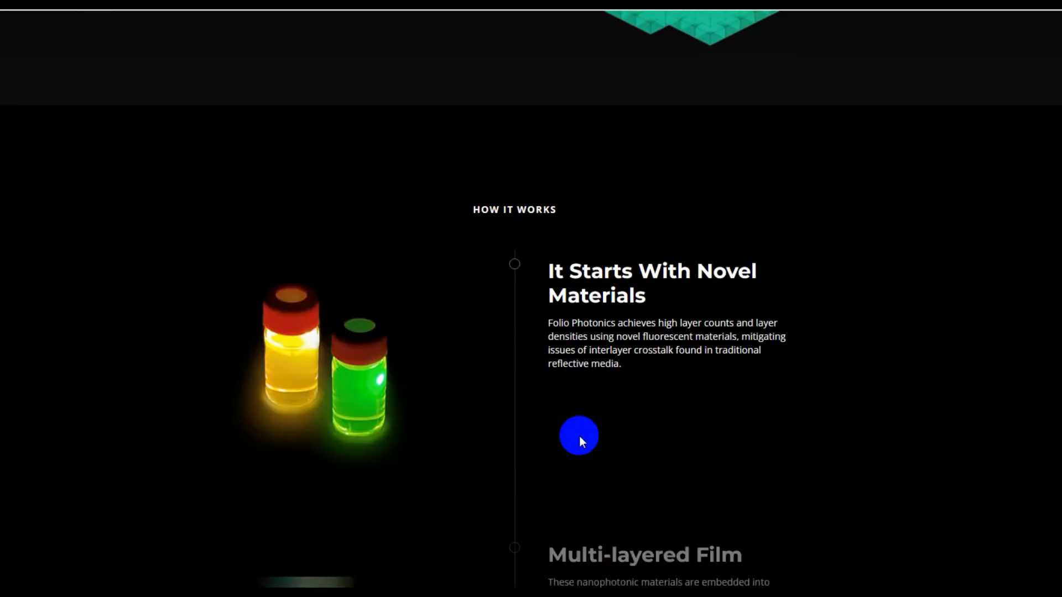
scroll("down", 3)
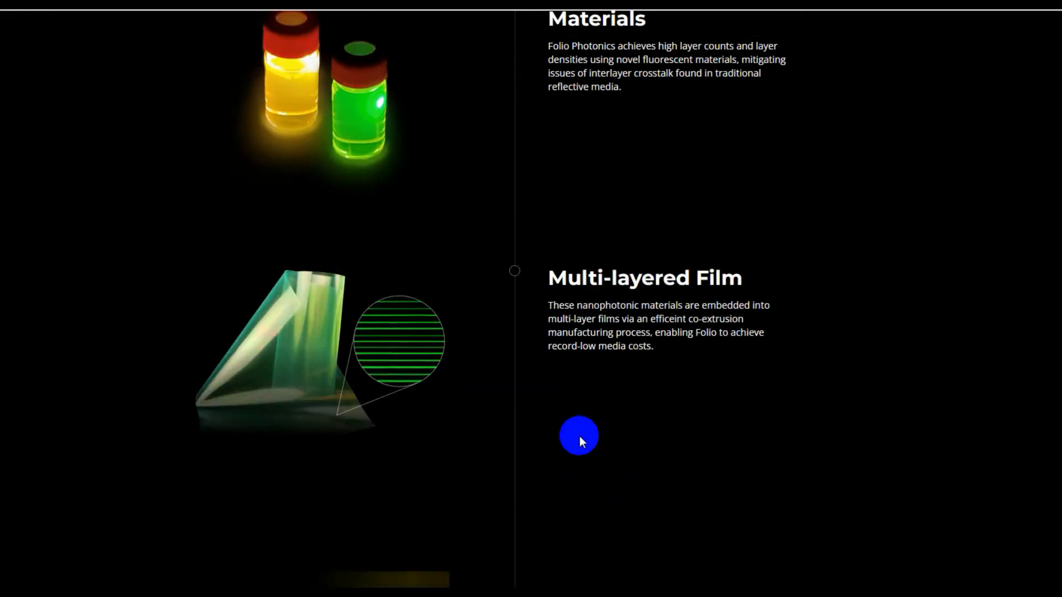
scroll("down", 3)
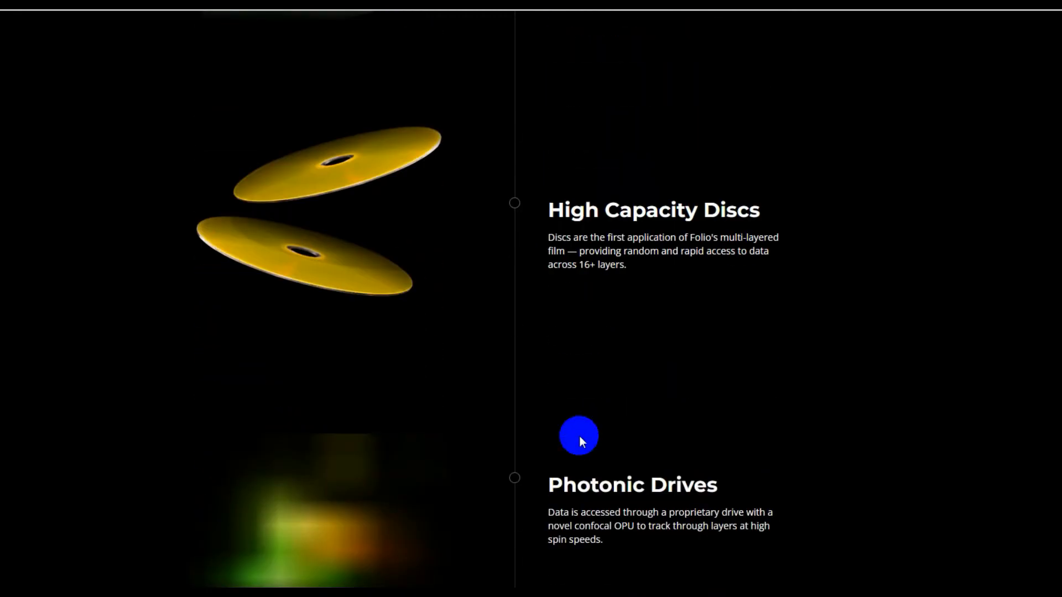
mouse_move(643, 187)
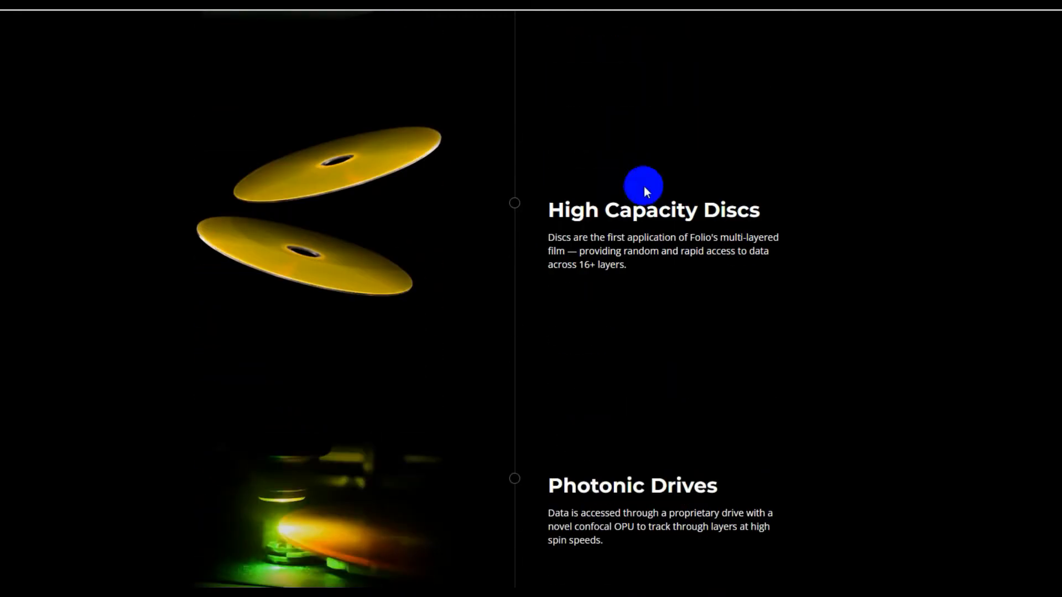
scroll("down", 3)
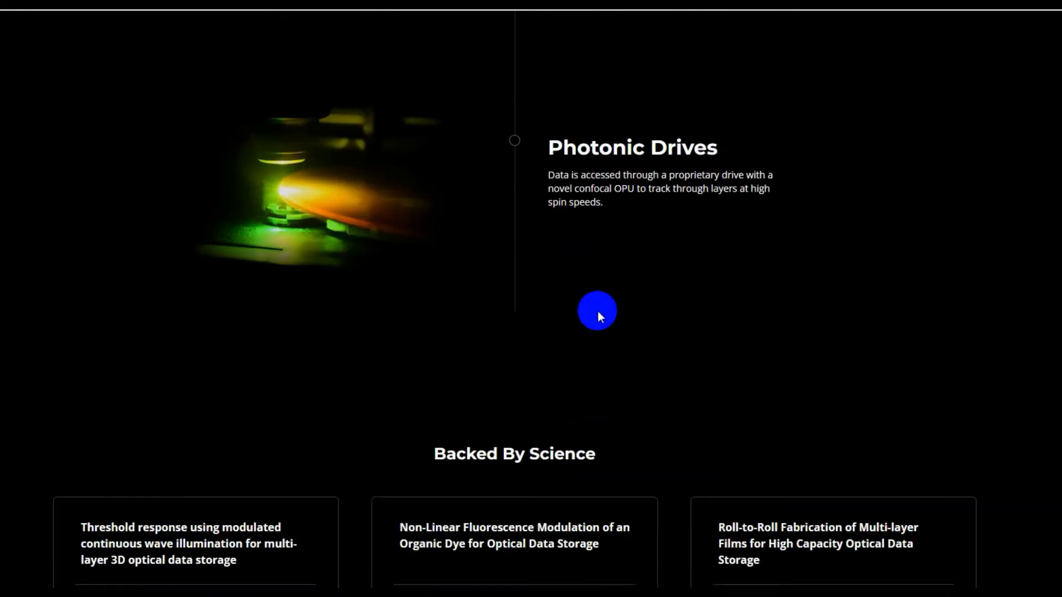
scroll("down", 3)
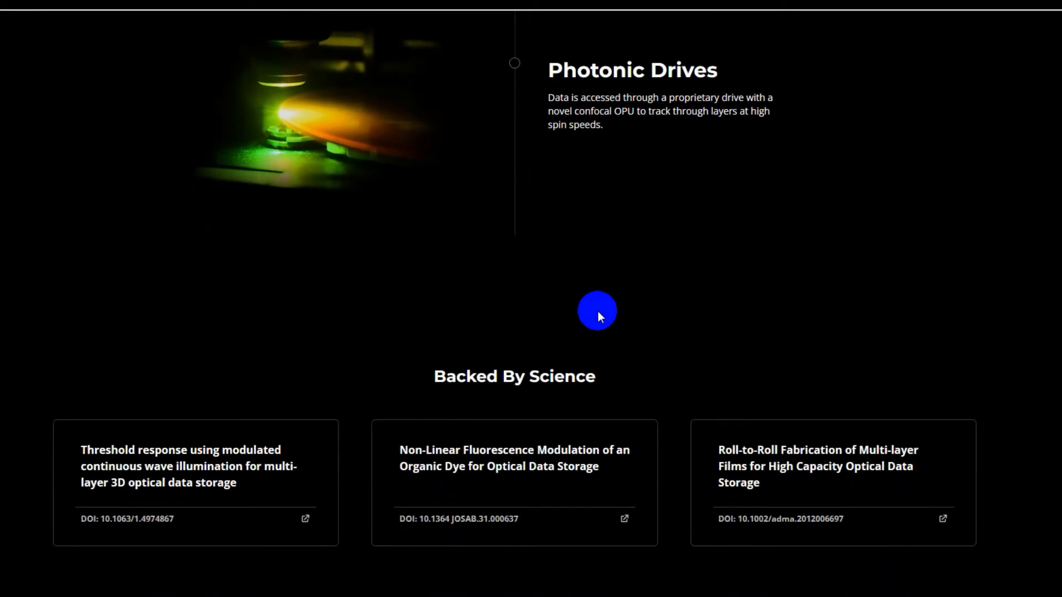
scroll("down", 3)
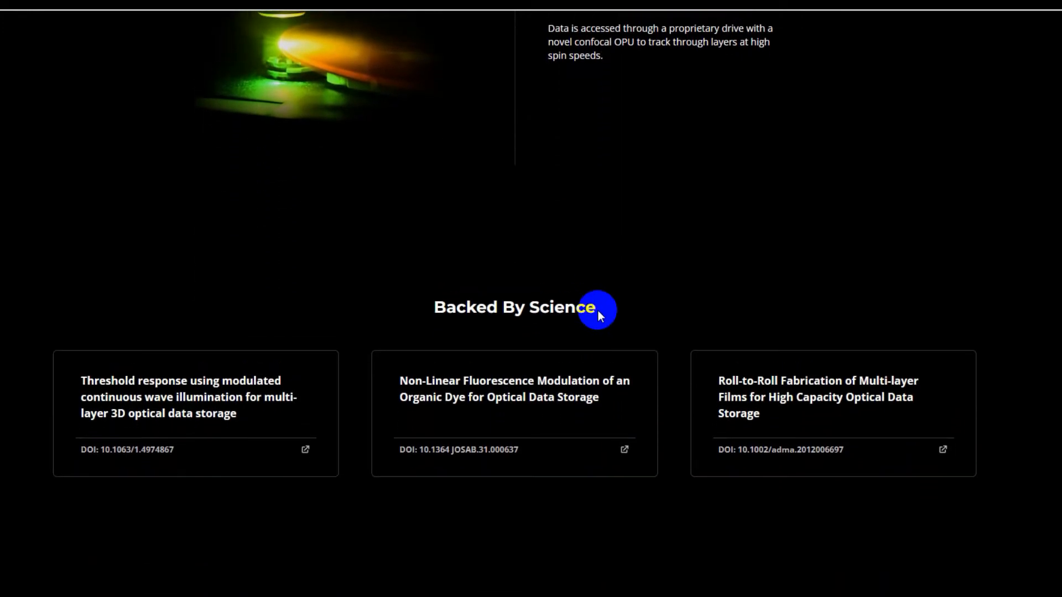
scroll("down", 3)
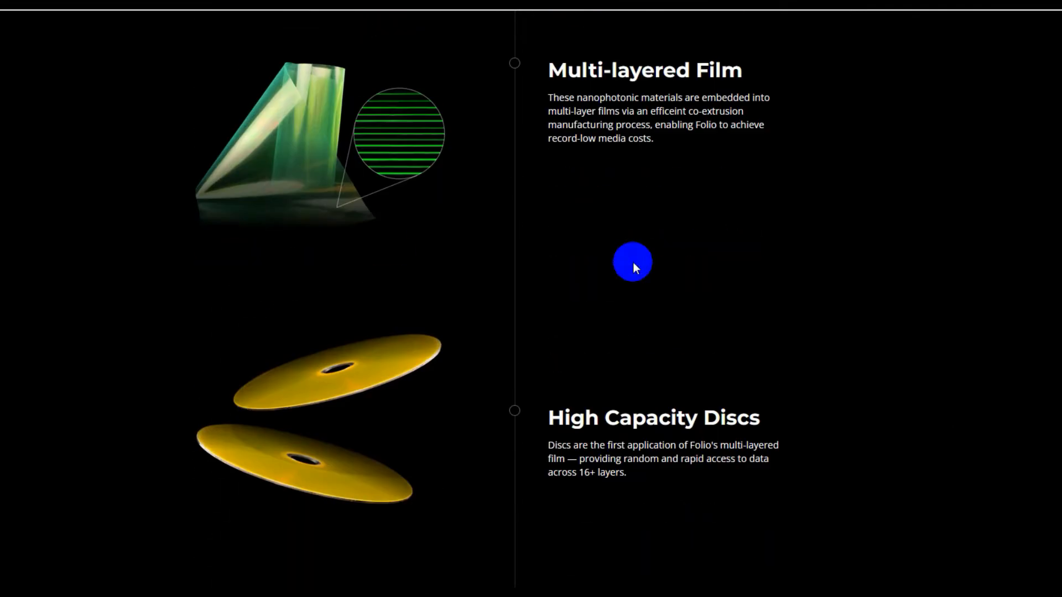
scroll("up", 3)
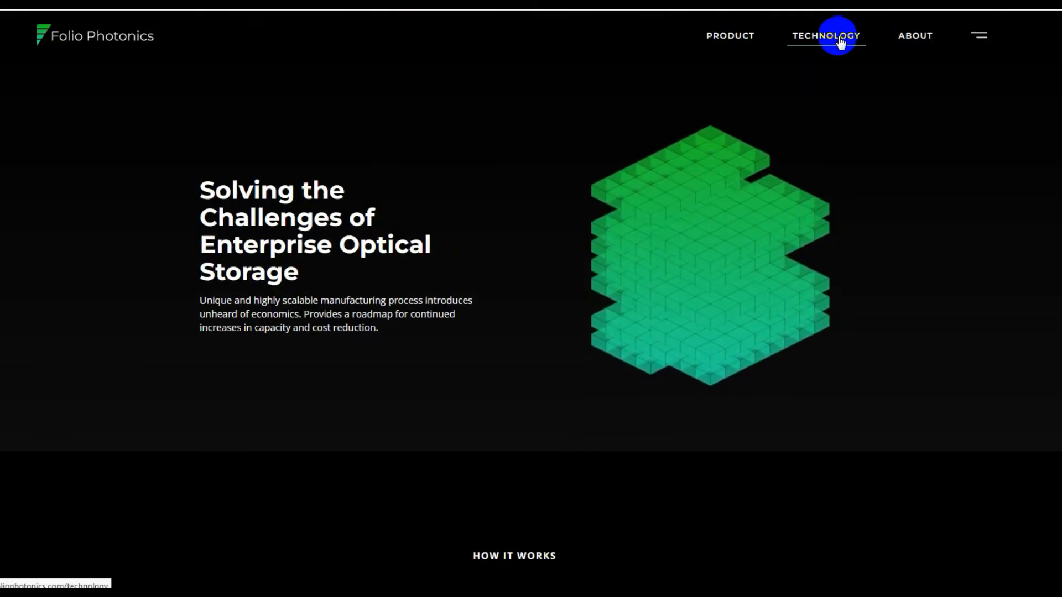
mouse_move(805, 61)
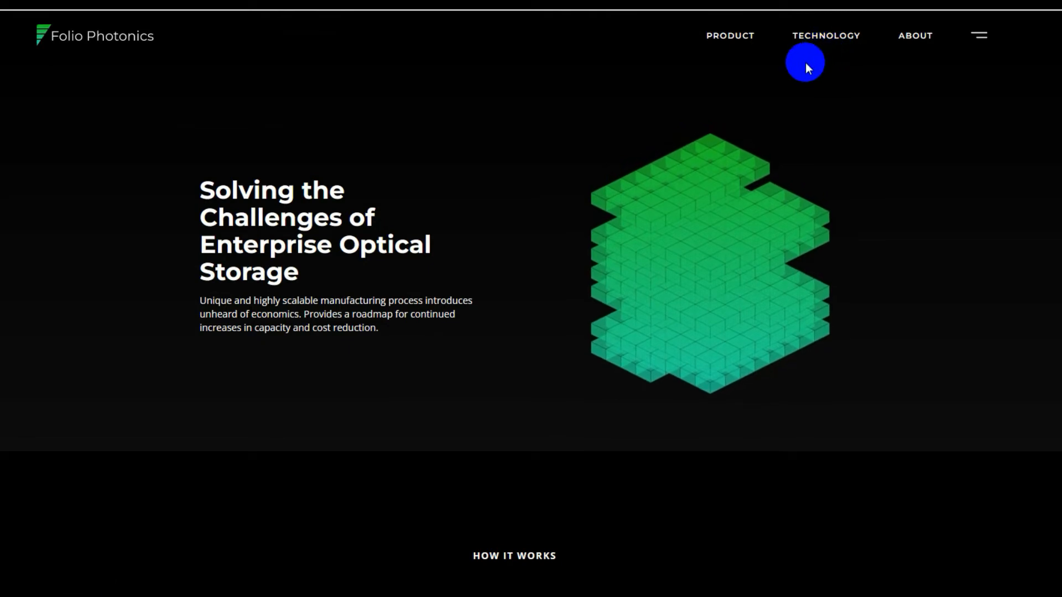
mouse_move(648, 207)
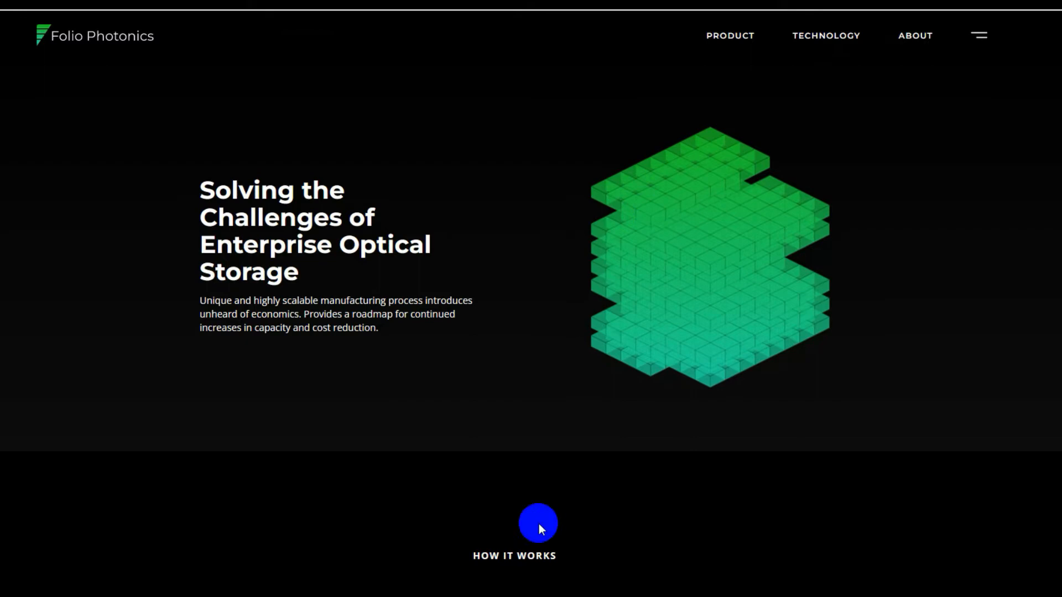
scroll("down", 3)
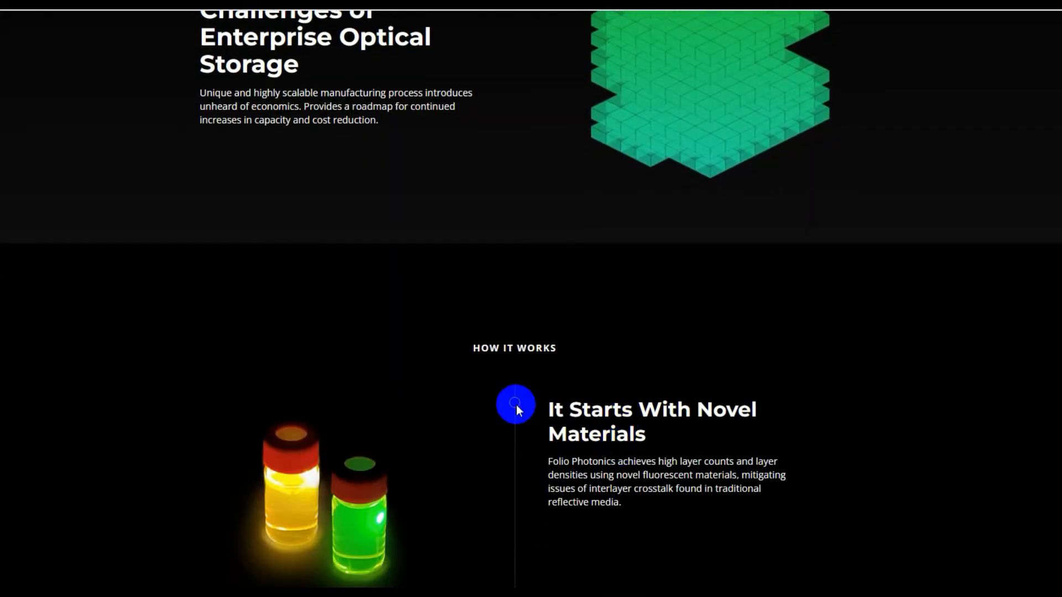
mouse_move(610, 452)
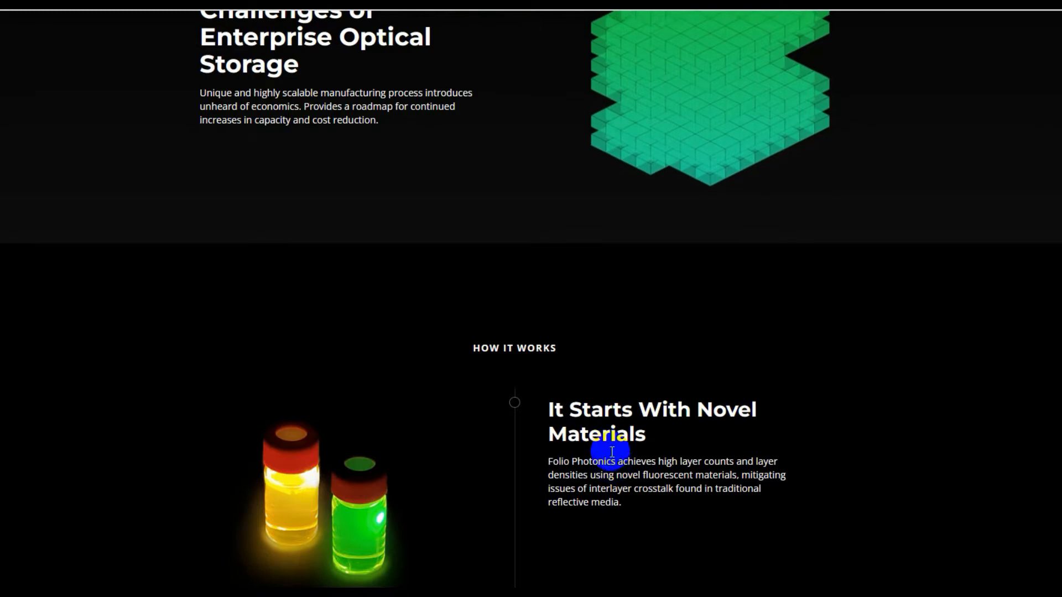
scroll("up", 3)
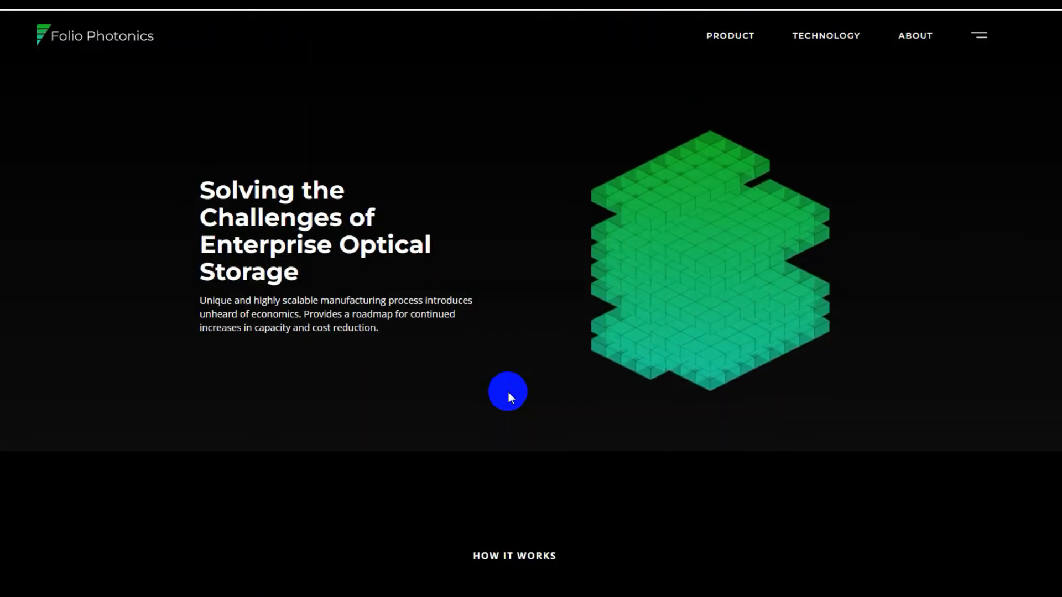
mouse_move(310, 317)
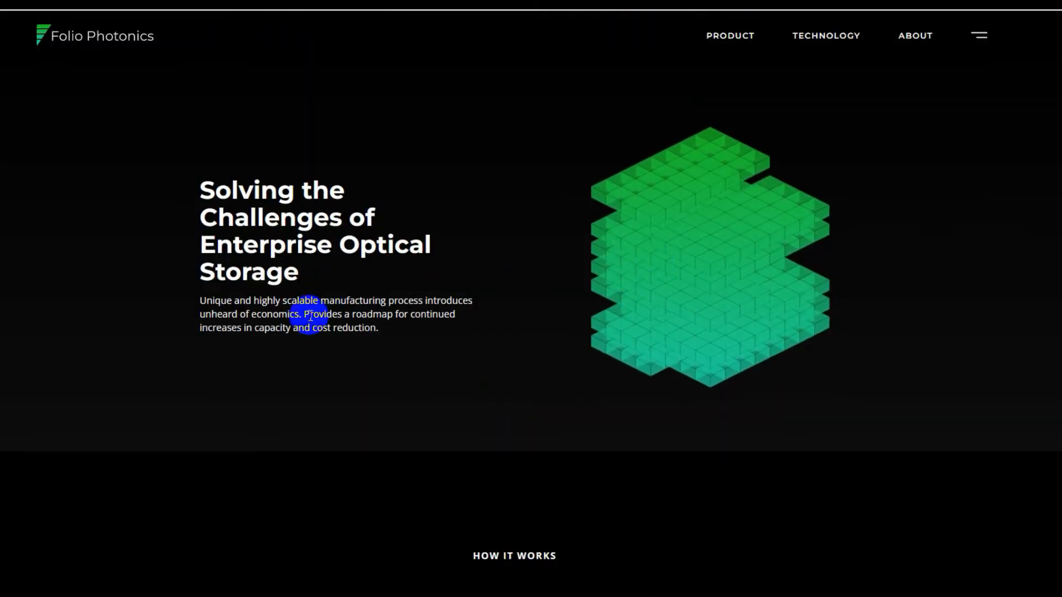